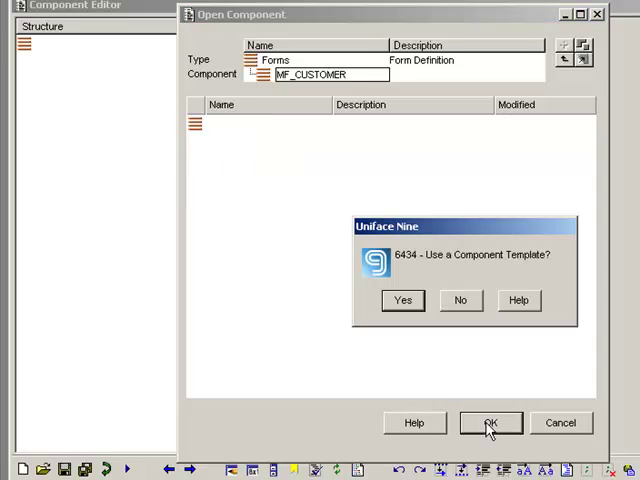
{"action": "mouse_move", "coordinate": [419, 334]}
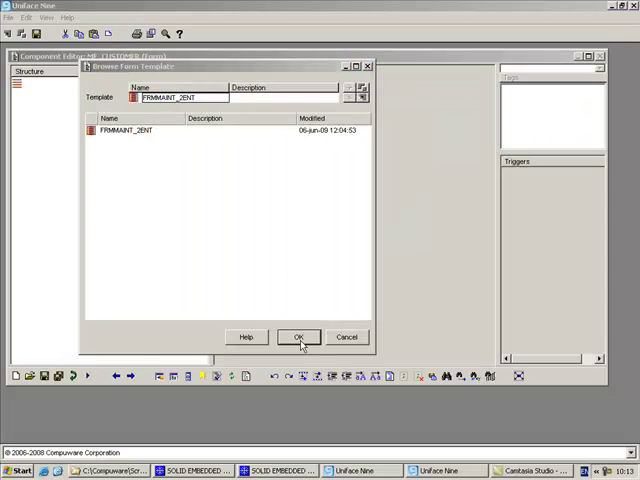
Create form MF_CUSTOMER using the FRMMAINT_2ENT form template
{"action": "left_click", "coordinate": [298, 337]}
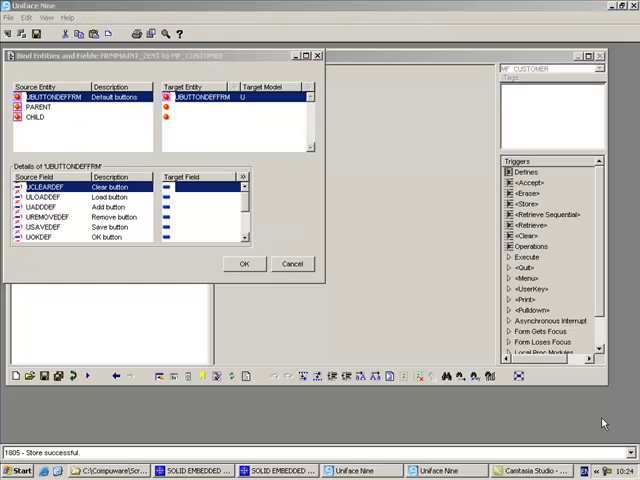
{"action": "mouse_move", "coordinate": [202, 110]}
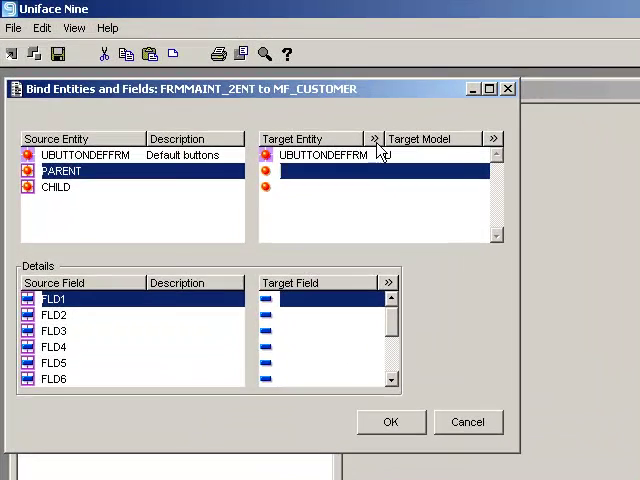
Bind the PARENT entity to BO_CUSTFRM, filtering the entity list with 'BO_C'
{"action": "left_click", "coordinate": [491, 138]}
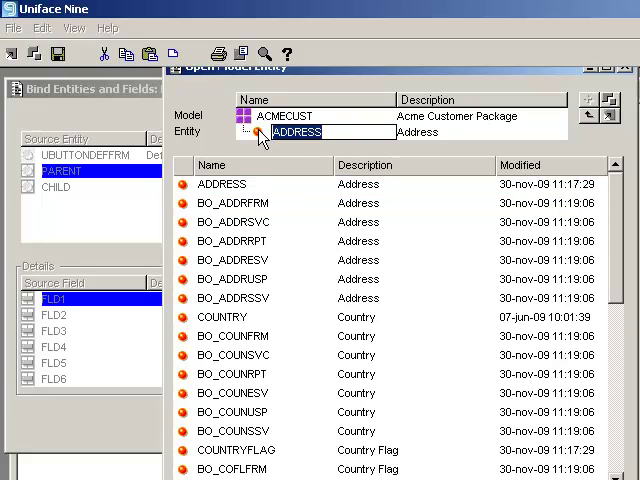
{"action": "type", "text": "BO_CUSTFRM"}
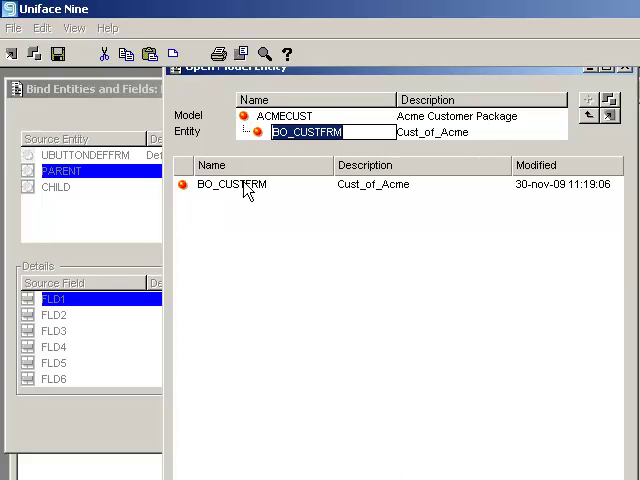
{"action": "double_click", "coordinate": [231, 184]}
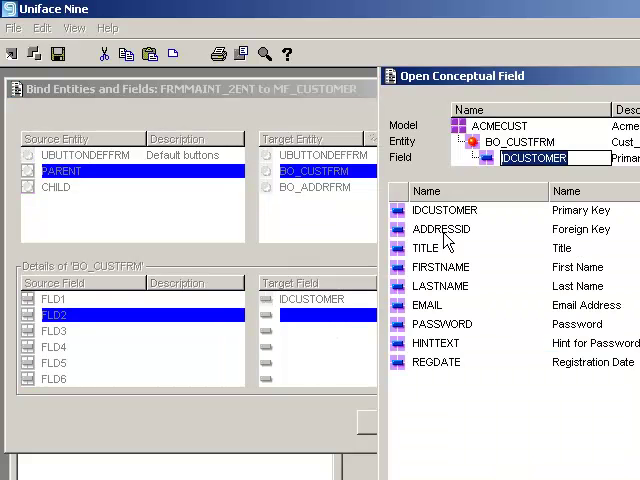
Bind PARENT fields FLD2 through FLD8 to BO_CUSTFRM fields, ending with REGDATE
{"action": "left_click", "coordinate": [426, 248]}
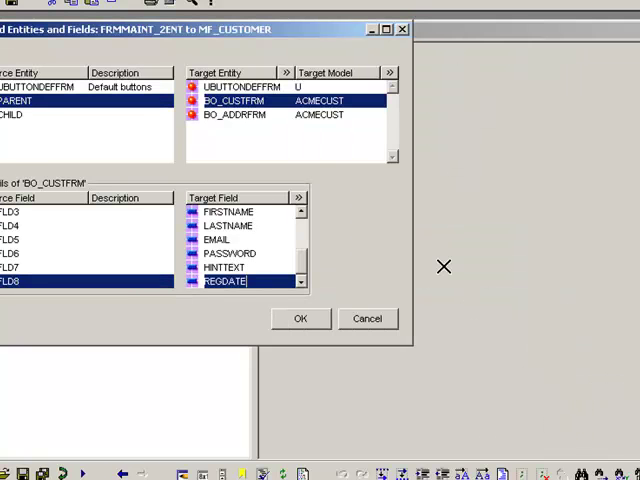
Bind CHILD fields FLD11–FLD17 to IDADDRESS, COUNTRYID, HOUSE, STREETNAME, TOWN, COUNTY, POSTCODE
{"action": "left_click", "coordinate": [237, 114]}
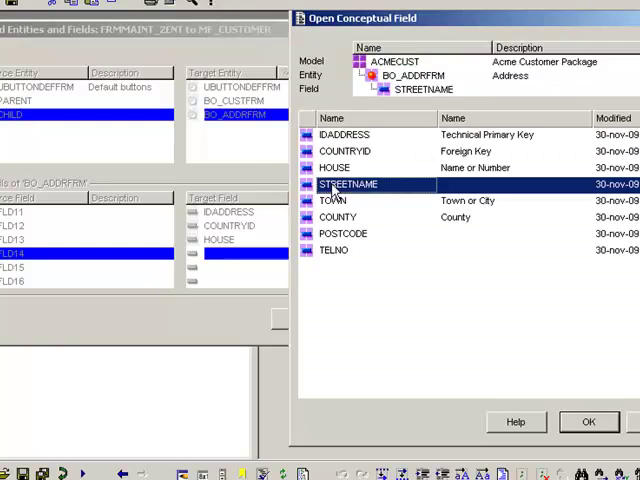
{"action": "left_click", "coordinate": [588, 421]}
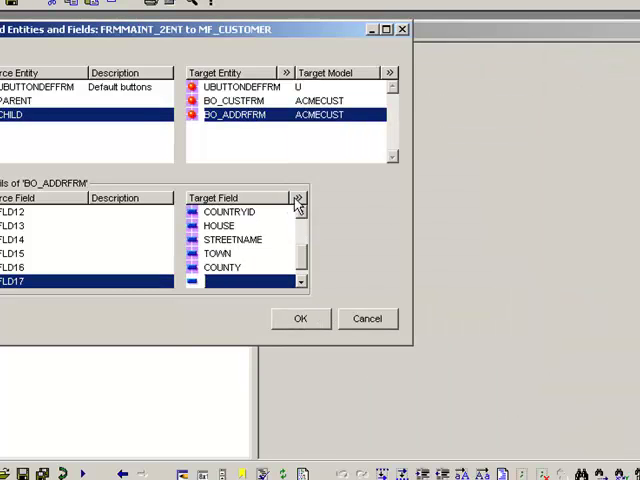
{"action": "left_click", "coordinate": [297, 197]}
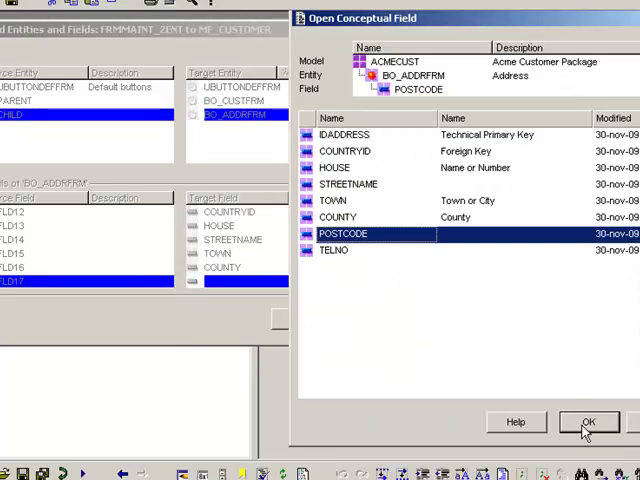
{"action": "left_click", "coordinate": [588, 421]}
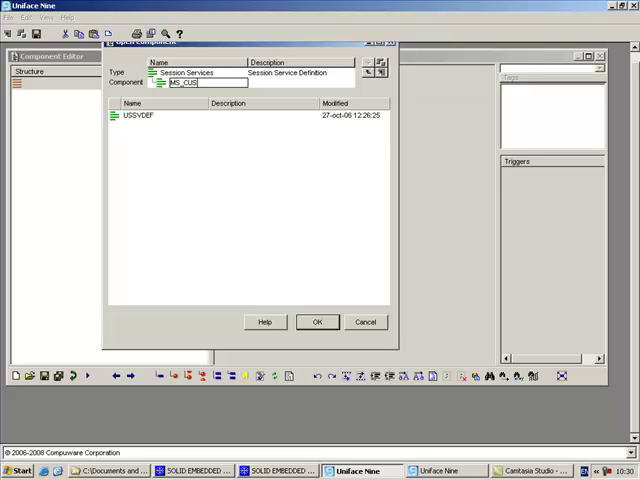
Create session service MS_CUSTOMER from a component template
{"action": "type", "text": "TOMER"}
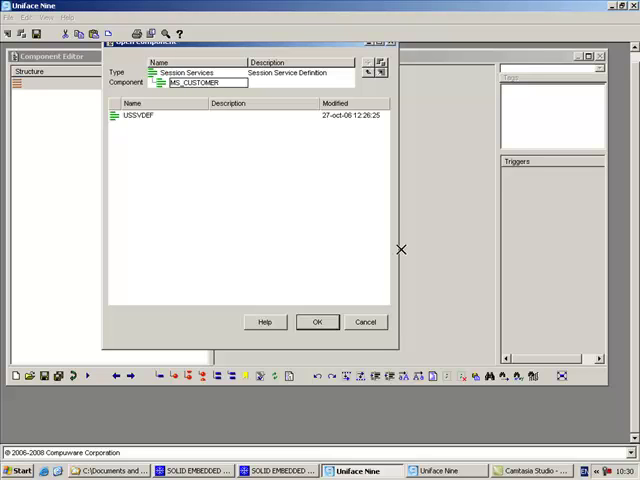
{"action": "left_click", "coordinate": [317, 321]}
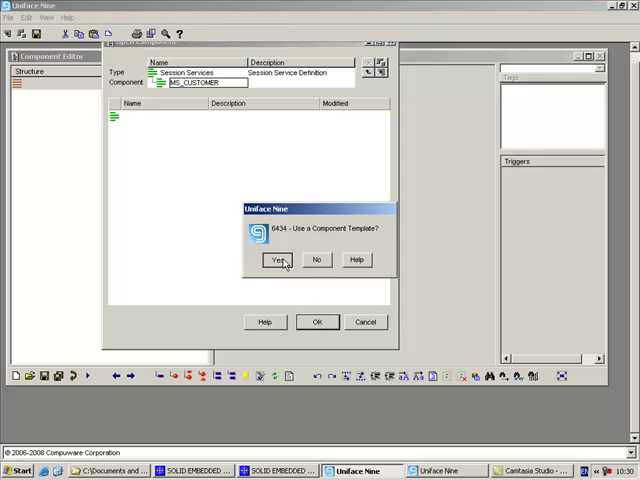
{"action": "left_click", "coordinate": [278, 260]}
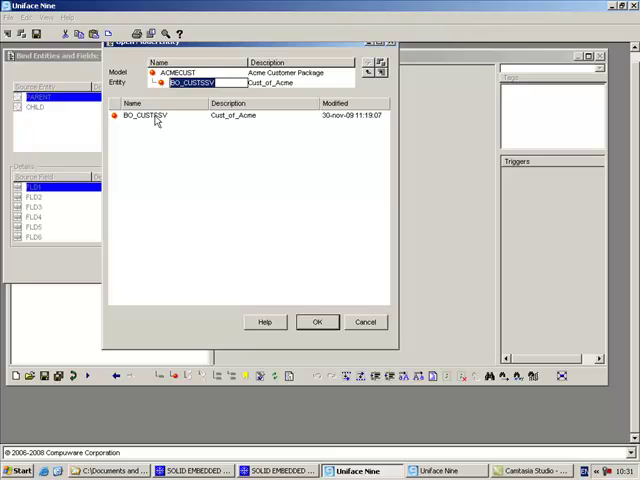
Bind PARENT to BO_CUSTSSV and CHILD to BO_ADDRSSV
{"action": "left_click", "coordinate": [317, 321]}
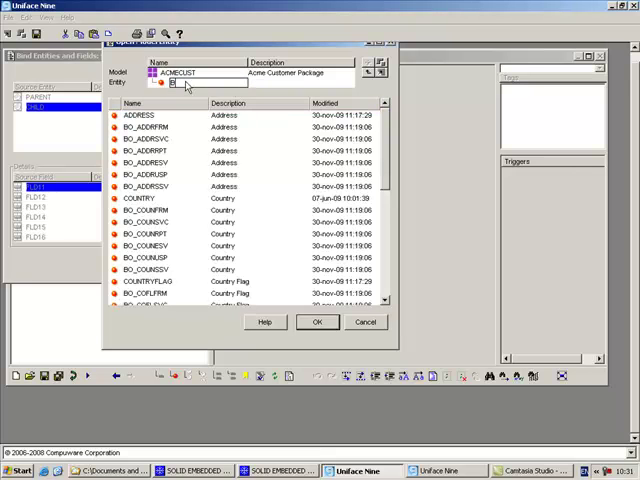
{"action": "type", "text": "BO_ADDRSSV"}
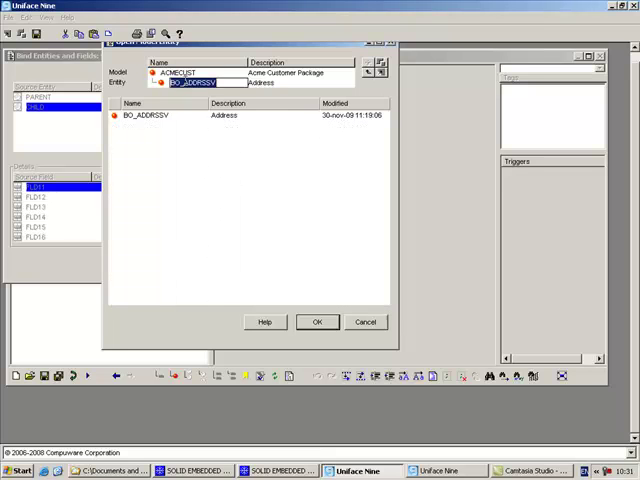
{"action": "left_click", "coordinate": [317, 321]}
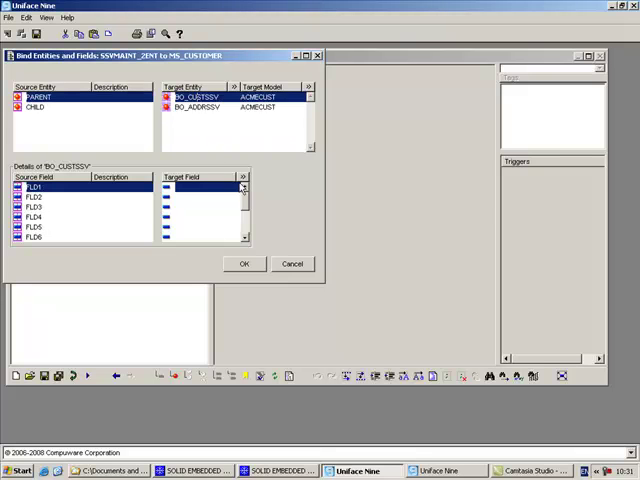
Bind FLD1–FLD8 to IDCUSTOMER, TITLE, FIRSTNAME, LASTNAME, EMAIL, PASSWORD, HINTTEXT, REGDATE
{"action": "left_click", "coordinate": [243, 187]}
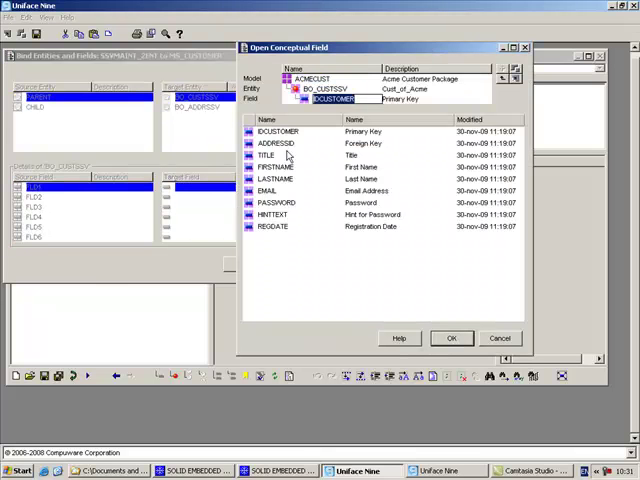
{"action": "left_click", "coordinate": [451, 337]}
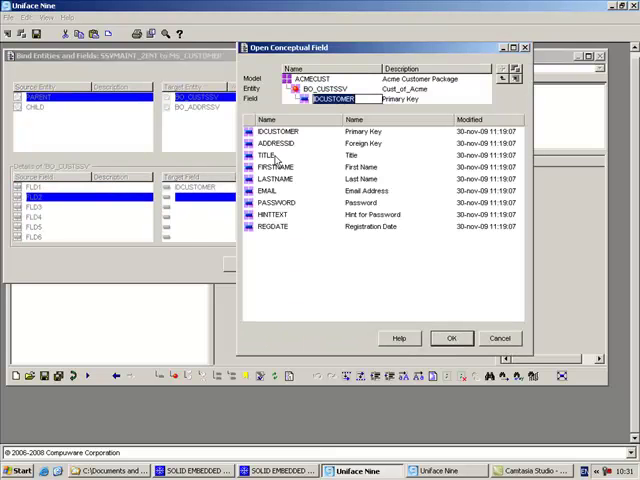
{"action": "left_click", "coordinate": [451, 338]}
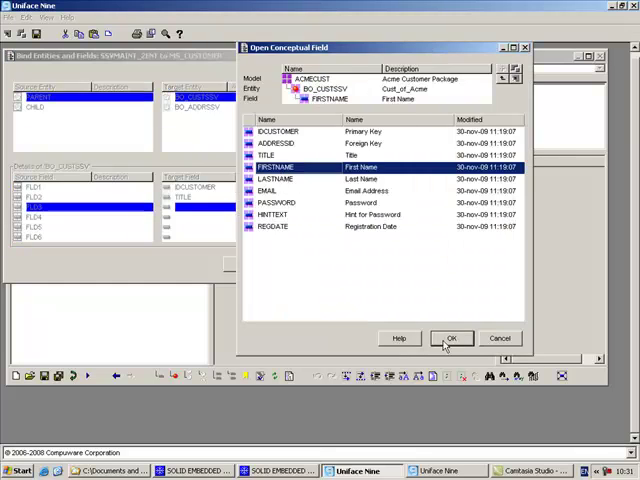
{"action": "left_click", "coordinate": [451, 338]}
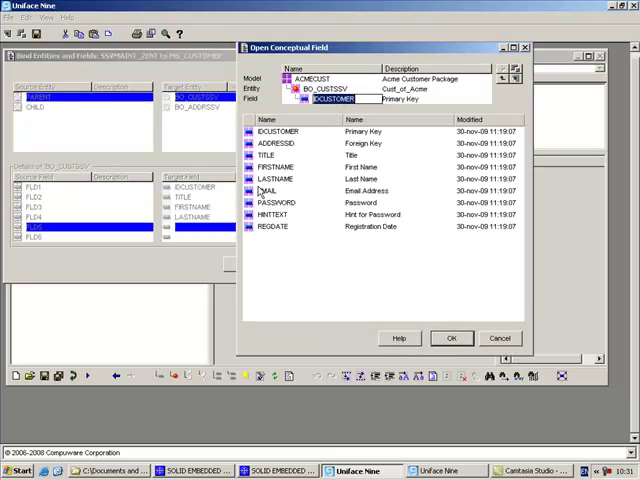
{"action": "left_click", "coordinate": [451, 337]}
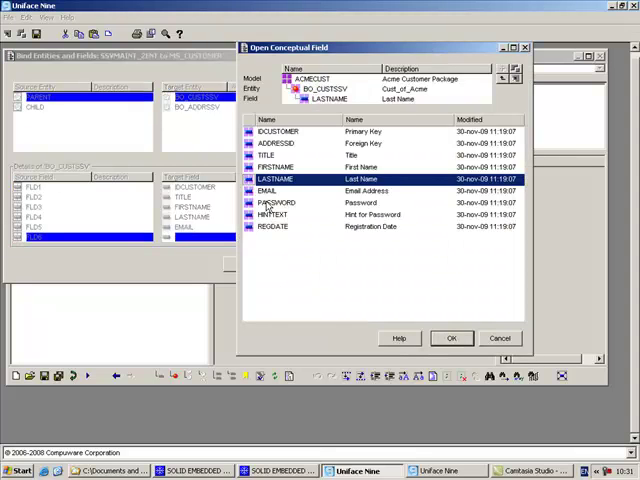
{"action": "left_click", "coordinate": [451, 338]}
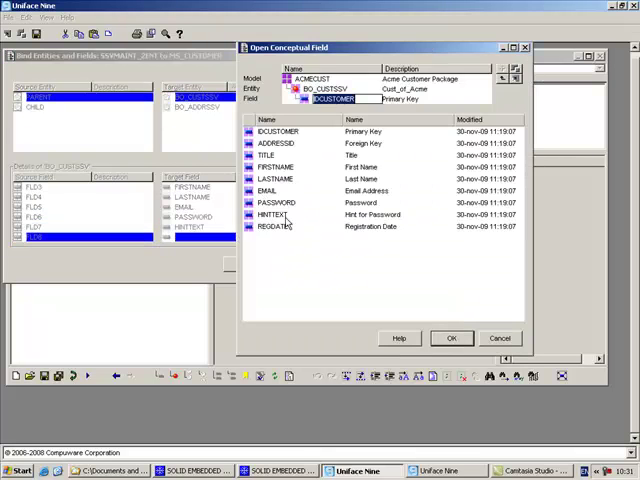
{"action": "left_click", "coordinate": [451, 337]}
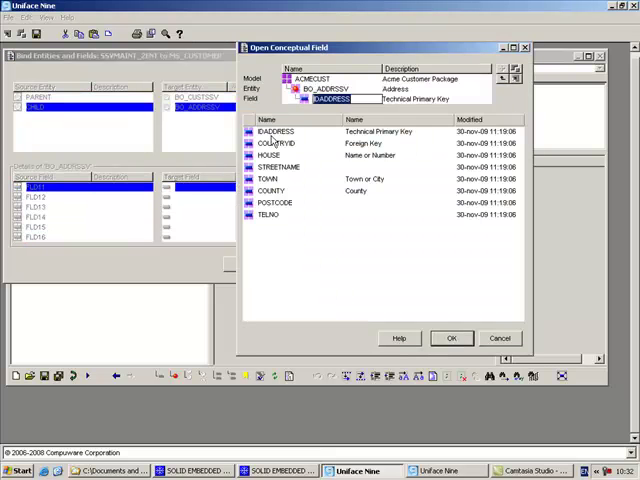
Bind FLD11–FLD18 to IDADDRESS, COUNTRYID, HOUSE, STREETNAME, TOWN, COUNTY, POSTCODE, TELNO
{"action": "left_click", "coordinate": [451, 337]}
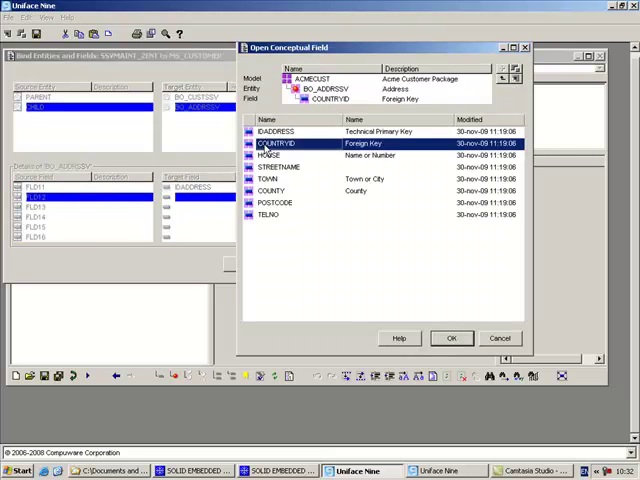
{"action": "left_click", "coordinate": [451, 338]}
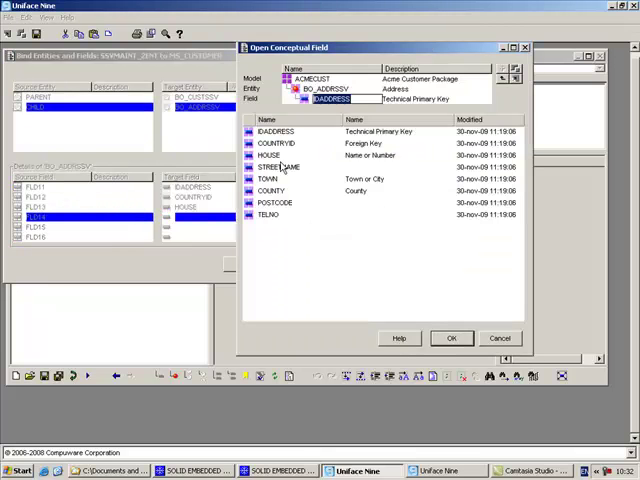
{"action": "left_click", "coordinate": [451, 338]}
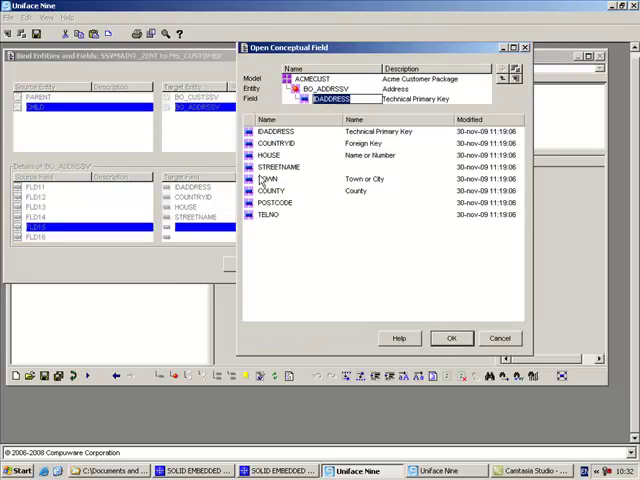
{"action": "left_click", "coordinate": [451, 337]}
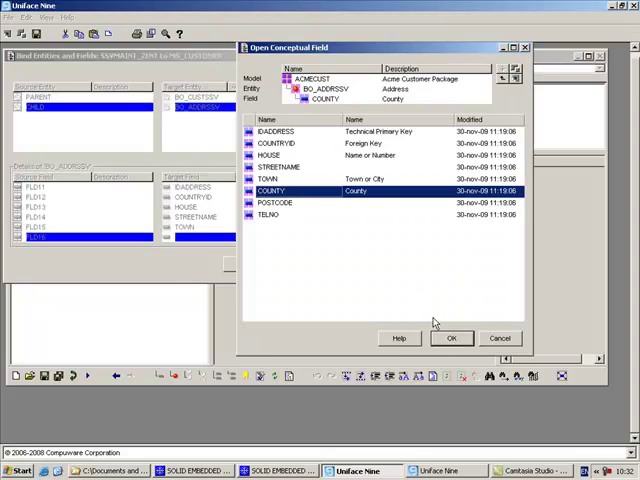
{"action": "left_click", "coordinate": [452, 337]}
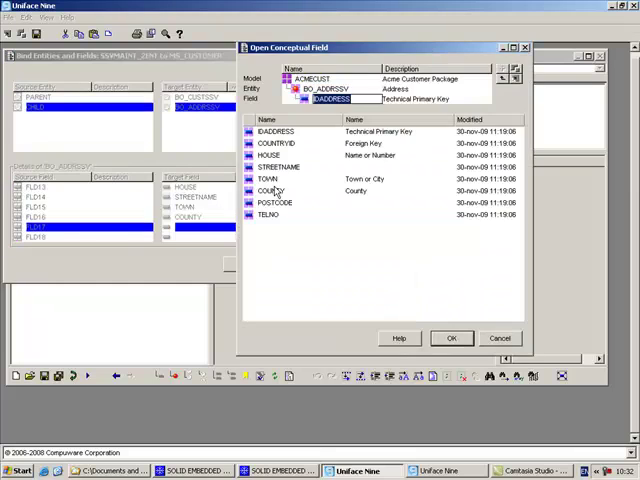
{"action": "left_click", "coordinate": [451, 337]}
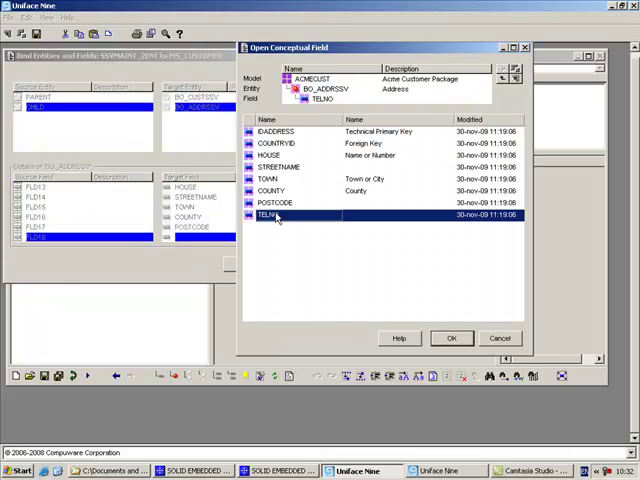
{"action": "left_click", "coordinate": [451, 337]}
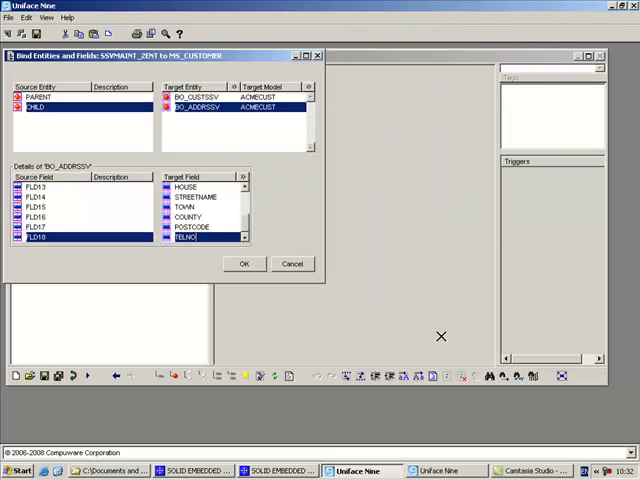
{"action": "left_click", "coordinate": [243, 263]}
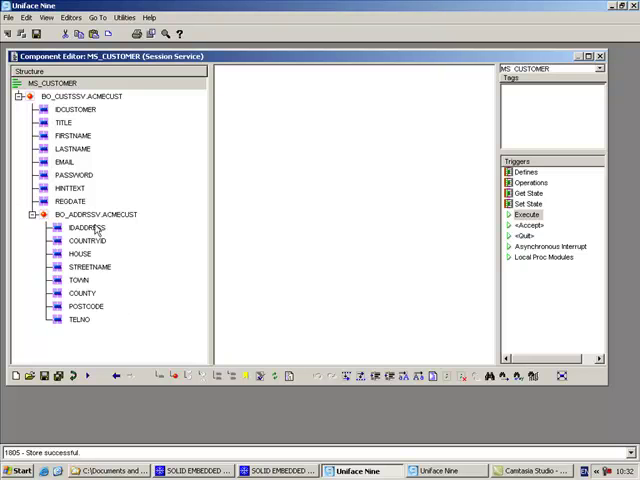
Review the Validate Key and Delete triggers, then close the MS_CUSTOMER editor
{"action": "left_click", "coordinate": [96, 214]}
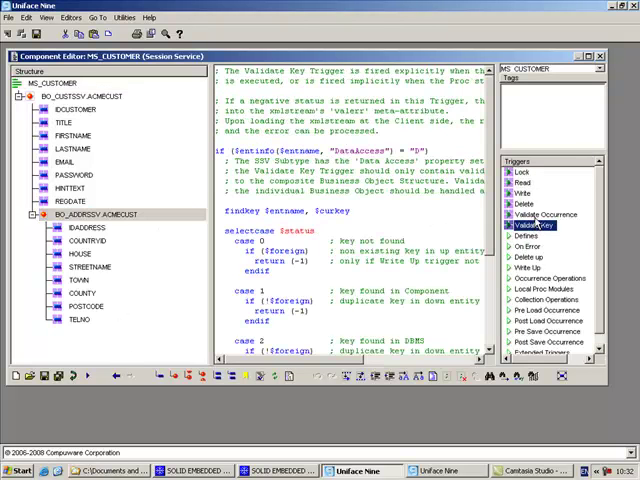
{"action": "left_click", "coordinate": [524, 204]}
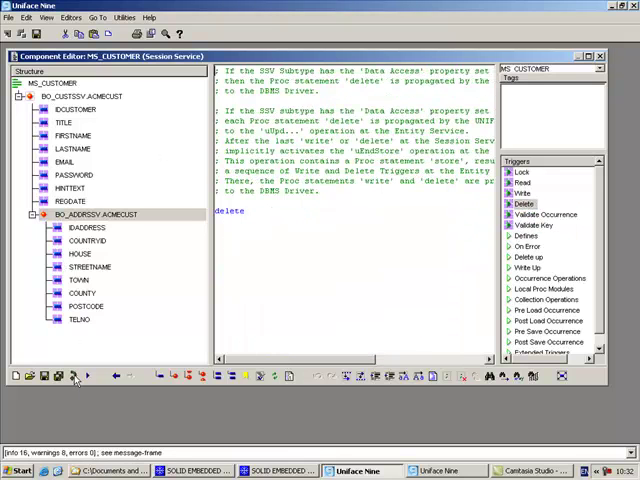
{"action": "left_click", "coordinate": [11, 17]}
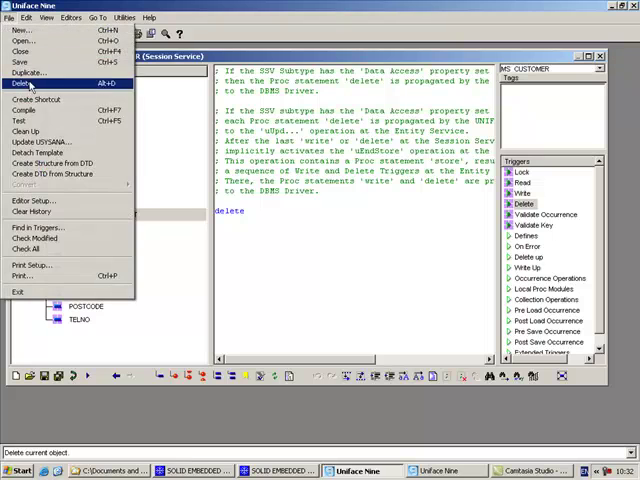
{"action": "left_click", "coordinate": [20, 83]}
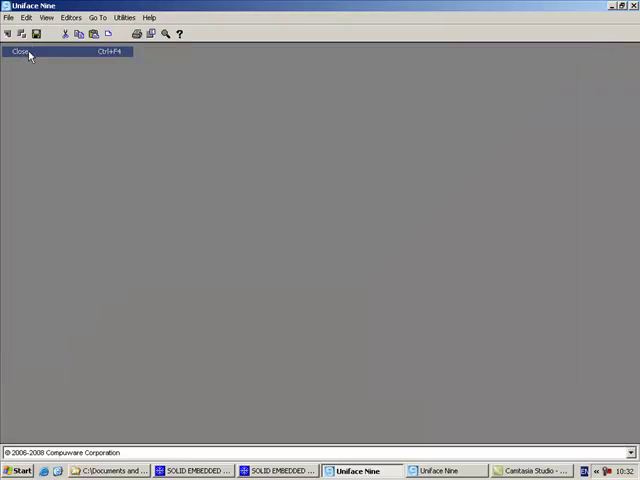
Open MF_CUSTOMER and enable Start Debugger on Start-up in Editor Setup
{"action": "left_click", "coordinate": [20, 51]}
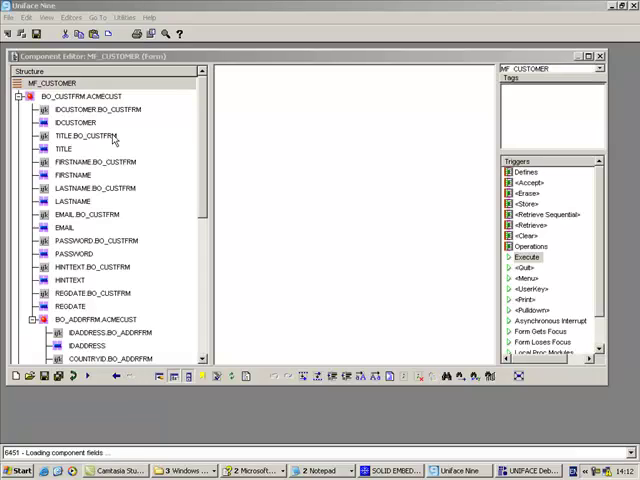
{"action": "left_click", "coordinate": [12, 26]}
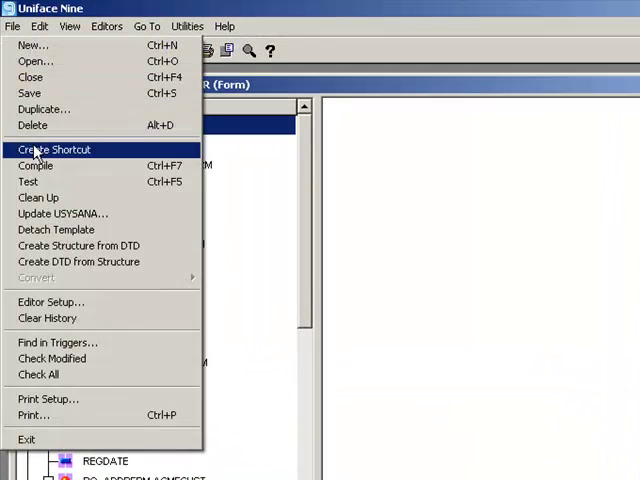
{"action": "left_click", "coordinate": [50, 301]}
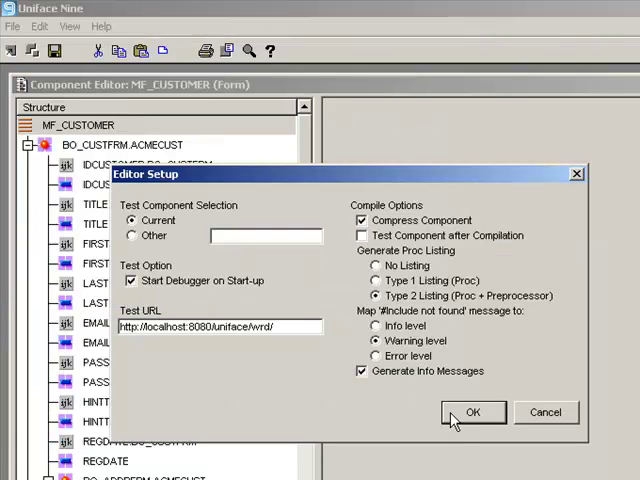
{"action": "left_click", "coordinate": [474, 412]}
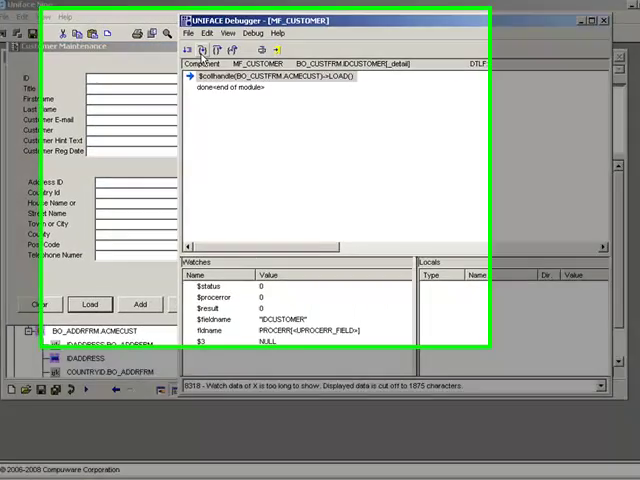
Step from the form's LOAD into BO_CUSTSSV's XML load and read, then BO_ADDRSSV's read
{"action": "left_click", "coordinate": [226, 56]}
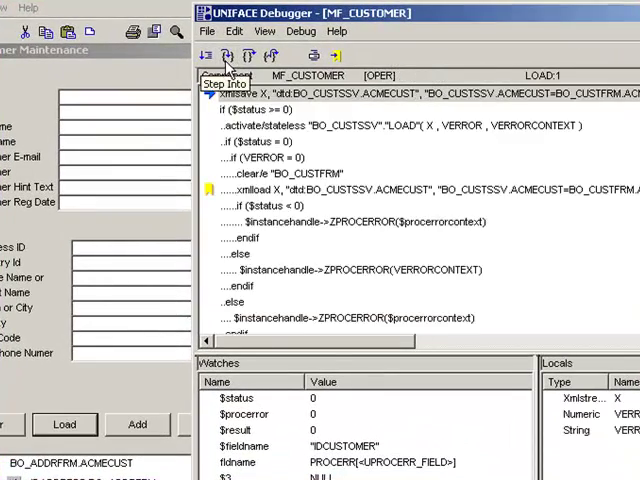
{"action": "left_click", "coordinate": [225, 55]}
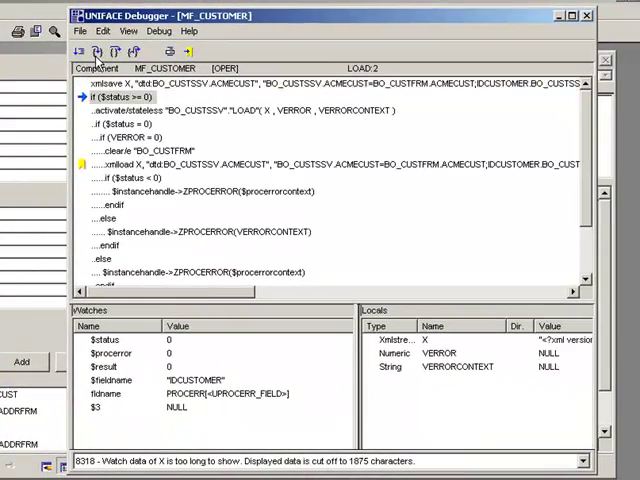
{"action": "left_click", "coordinate": [101, 51]}
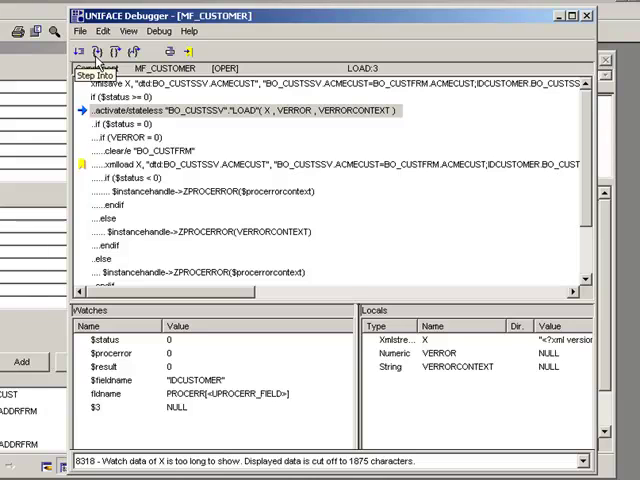
{"action": "left_click", "coordinate": [120, 51]}
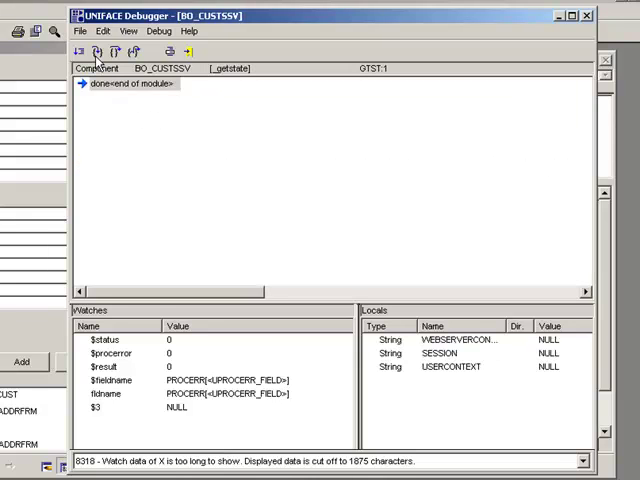
{"action": "left_click", "coordinate": [100, 51]}
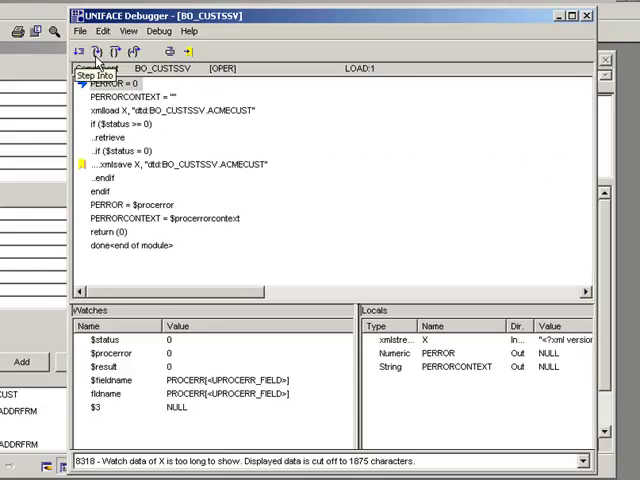
{"action": "left_click", "coordinate": [85, 51]}
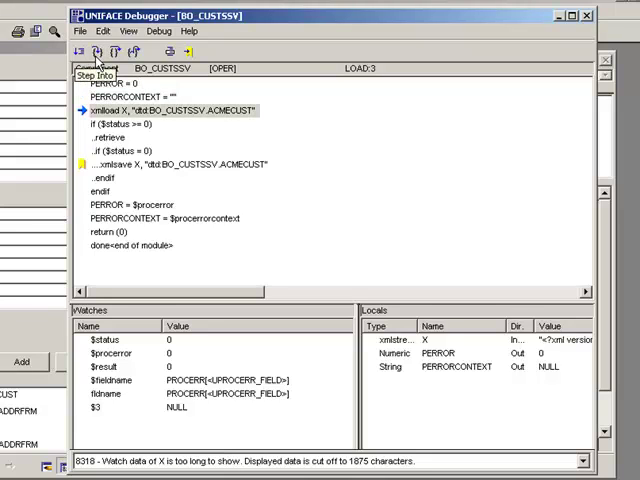
{"action": "left_click", "coordinate": [85, 52]}
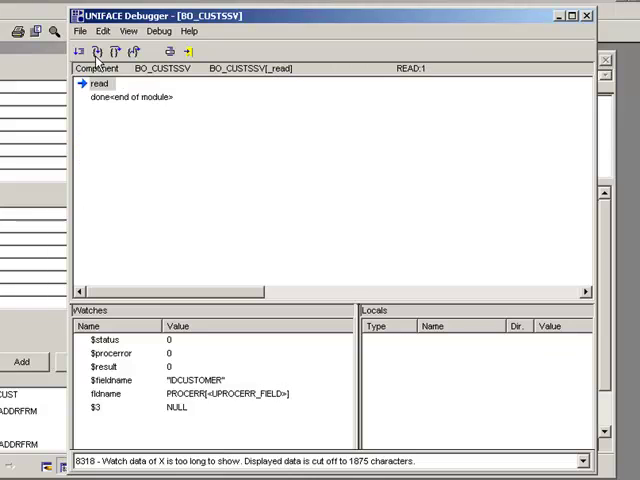
{"action": "left_click", "coordinate": [102, 51]}
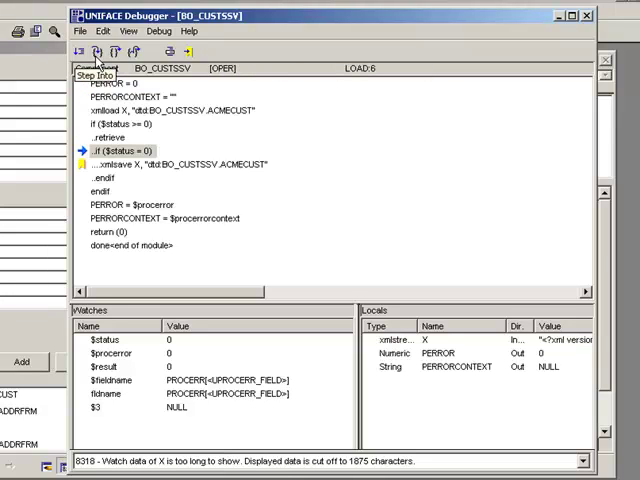
{"action": "left_click", "coordinate": [97, 51]}
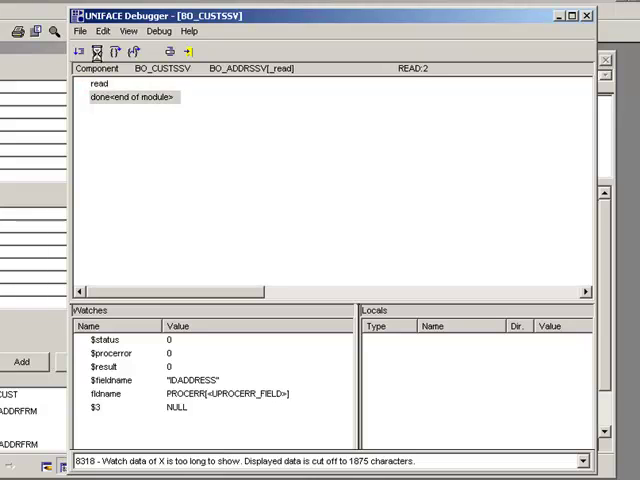
Finish the address read, inspect and close the XML stream watch, and return to MF_CUSTOMER's load
{"action": "left_click", "coordinate": [98, 51]}
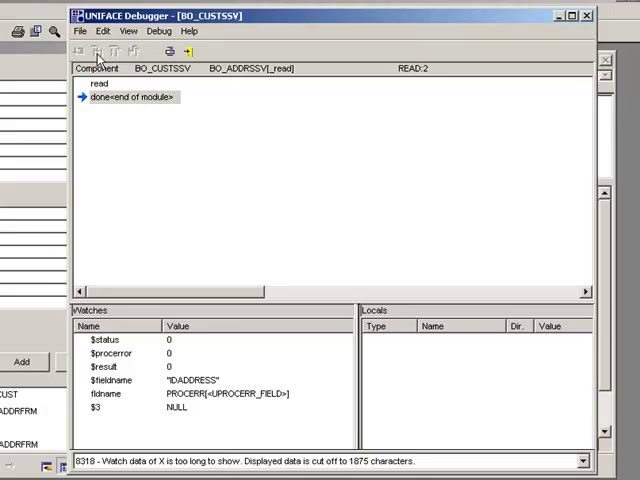
{"action": "left_click", "coordinate": [98, 51]}
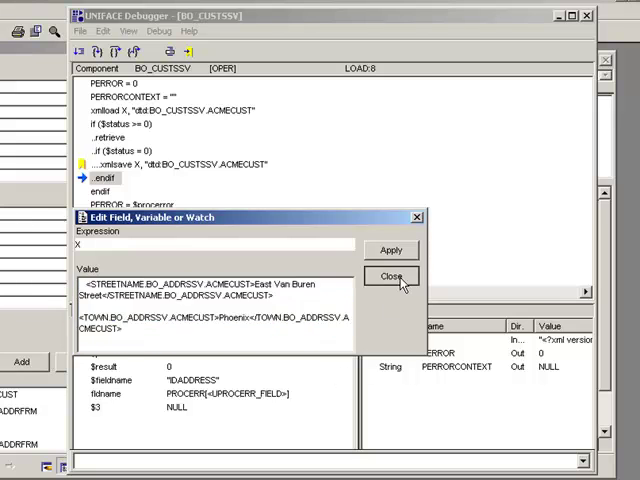
{"action": "left_click", "coordinate": [390, 277]}
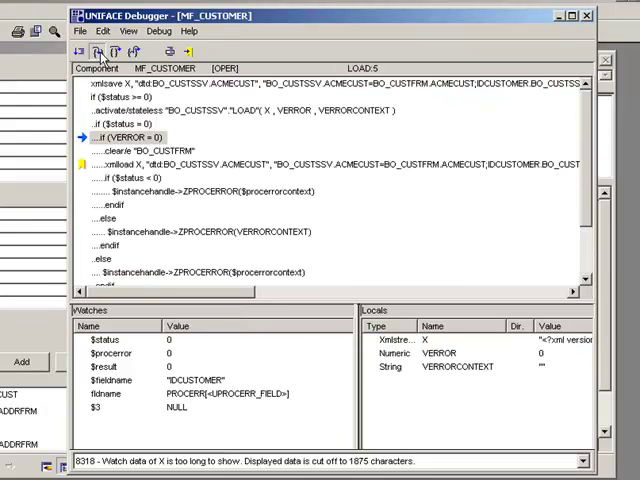
{"action": "left_click", "coordinate": [87, 51]}
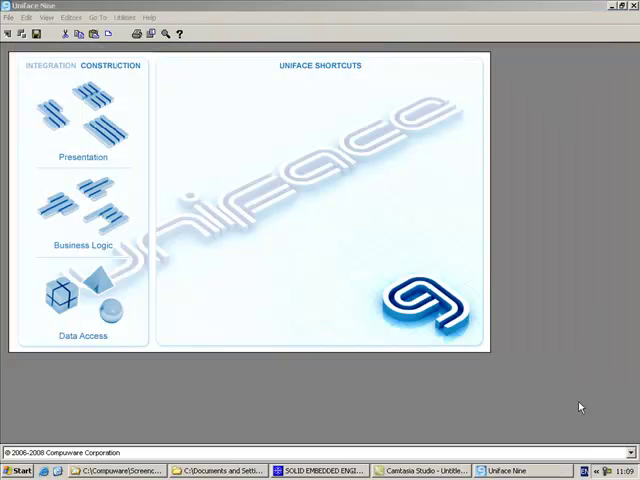
Reach the Edit Cross Reference dialog via Go To > Administration > Cross Reference
{"action": "left_click", "coordinate": [113, 18]}
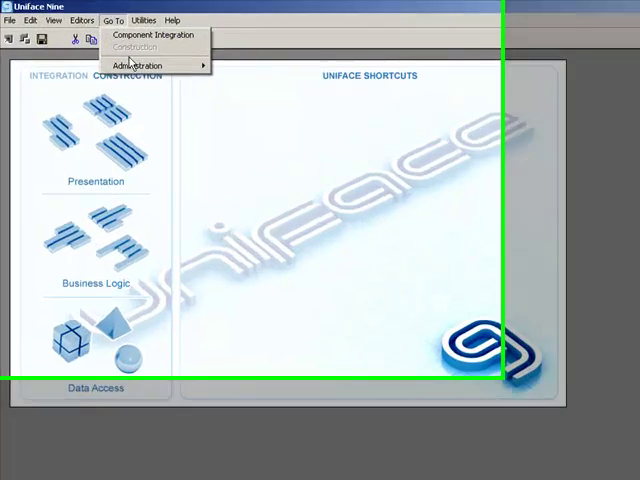
{"action": "left_click", "coordinate": [135, 65]}
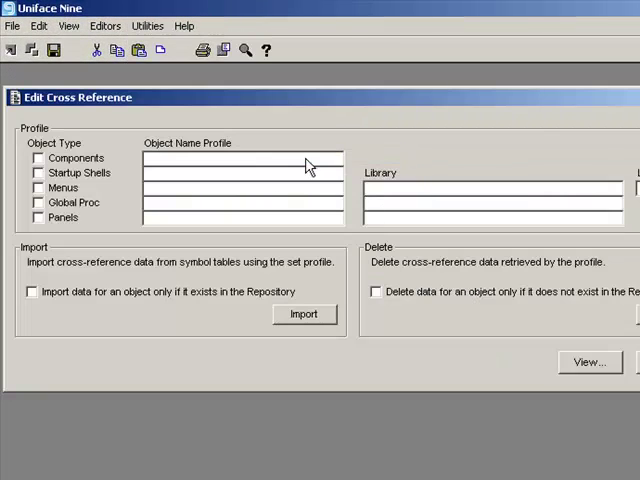
{"action": "mouse_move", "coordinate": [540, 147]}
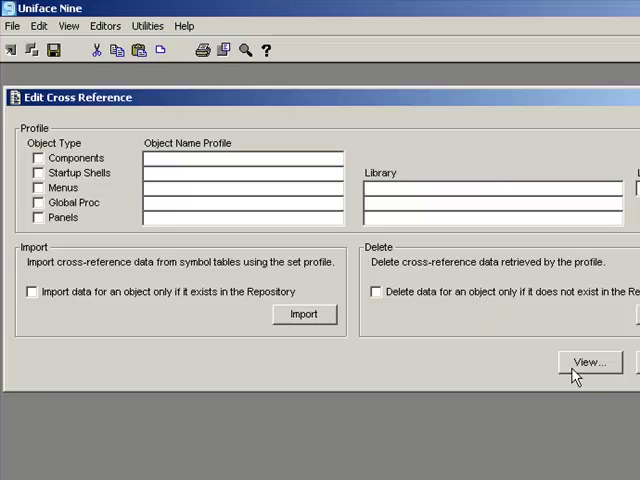
Retrieve DTD references to BO_CUSTSSV.ACMECUST in the repository view and scroll the 80 records
{"action": "left_click", "coordinate": [589, 362]}
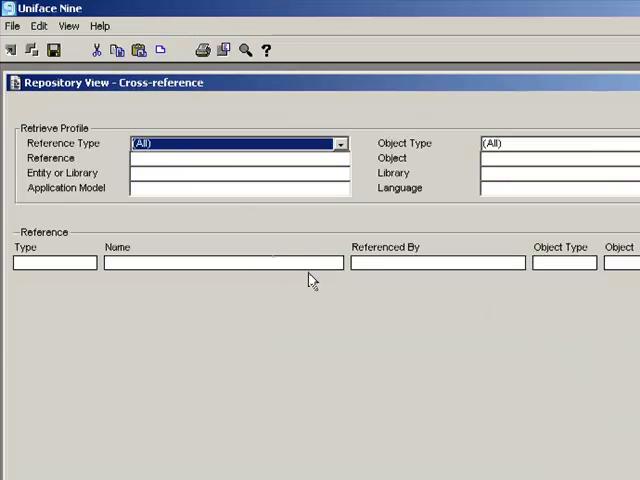
{"action": "left_click", "coordinate": [340, 143]}
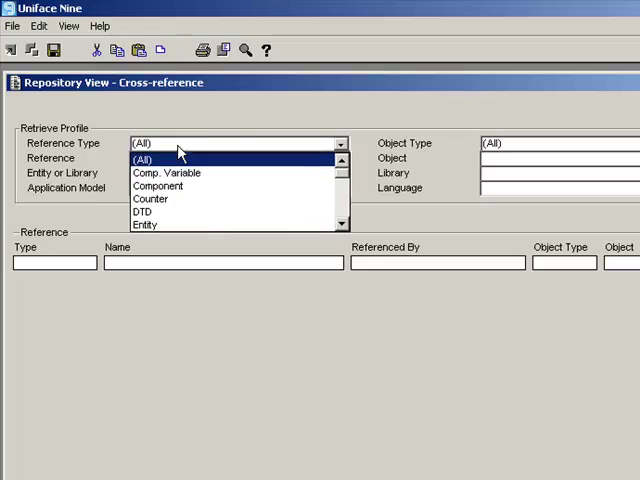
{"action": "left_click", "coordinate": [146, 211]}
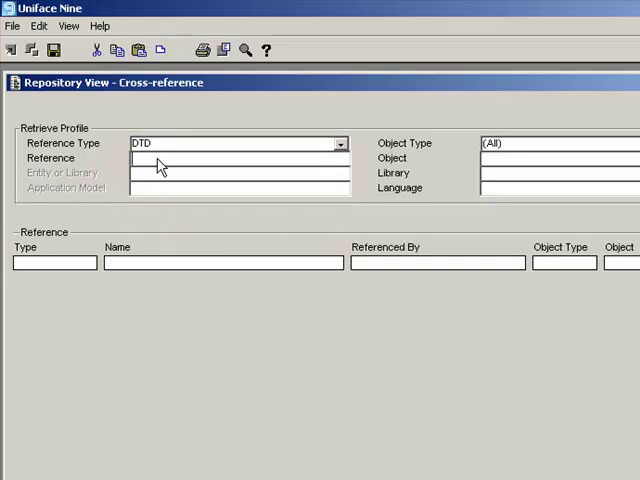
{"action": "type", "text": "BO_CUSTSSV.ACMECUST"}
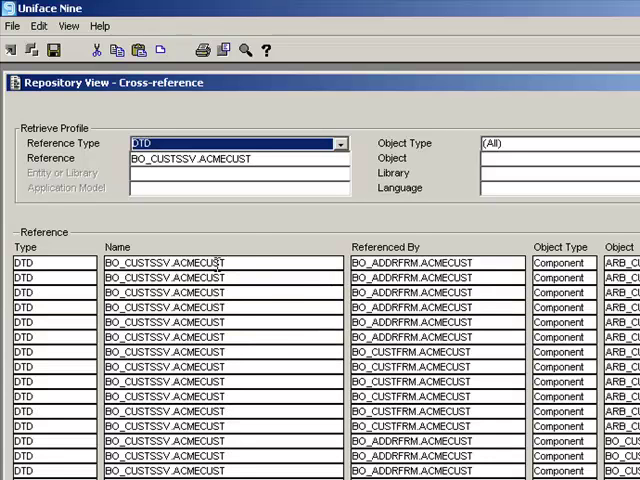
{"action": "mouse_move", "coordinate": [467, 291]}
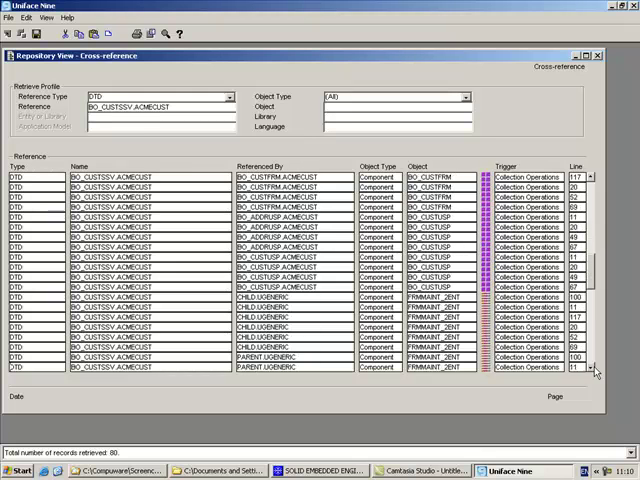
{"action": "scroll", "scroll_direction": "down", "scroll_amount": 3}
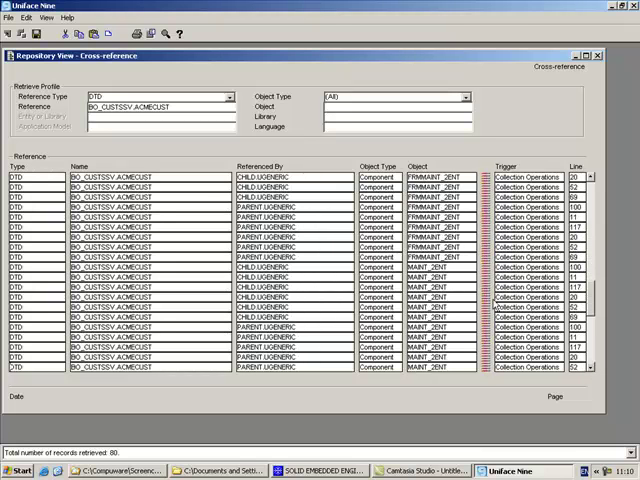